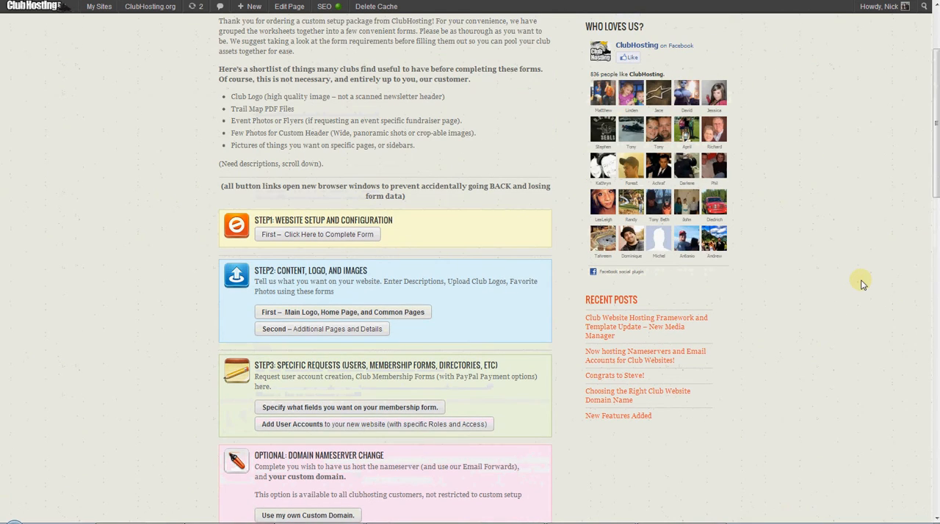
{"action": "mouse_move", "coordinate": [853, 271]}
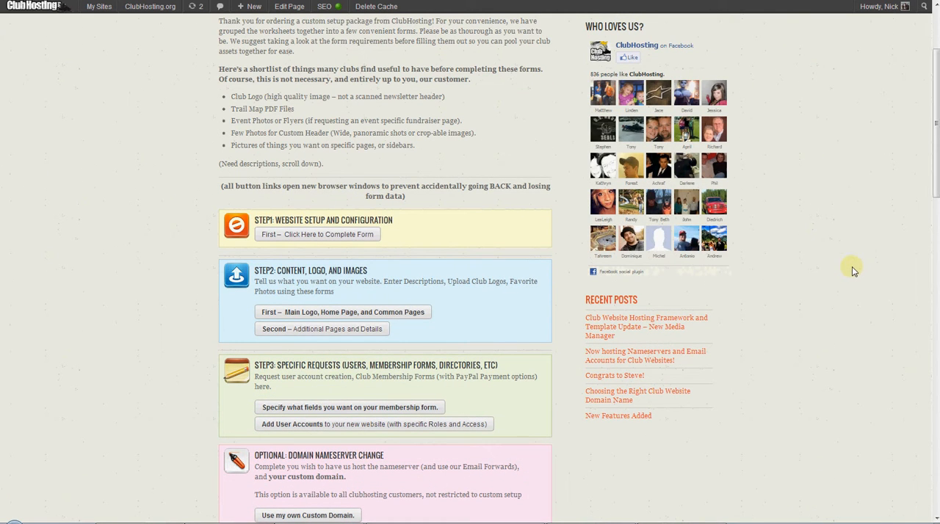
{"action": "mouse_move", "coordinate": [345, 247]}
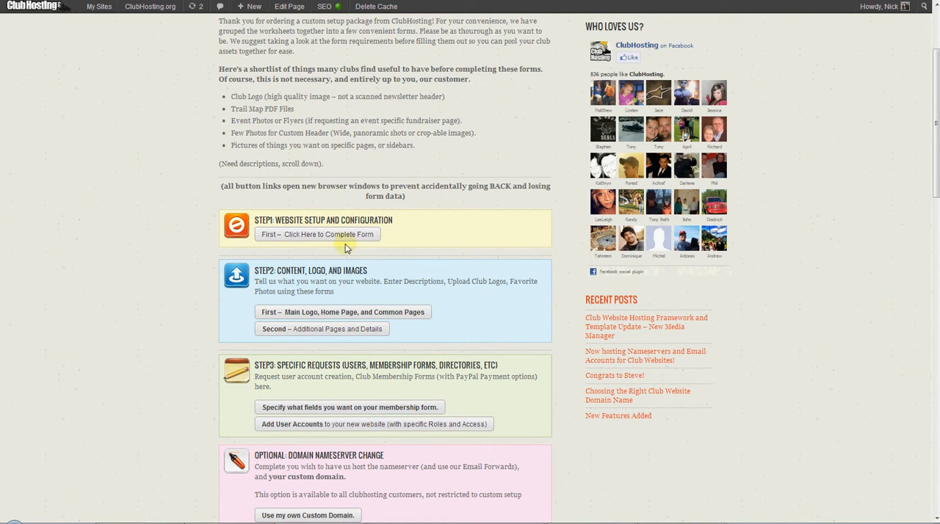
{"action": "mouse_move", "coordinate": [395, 253]}
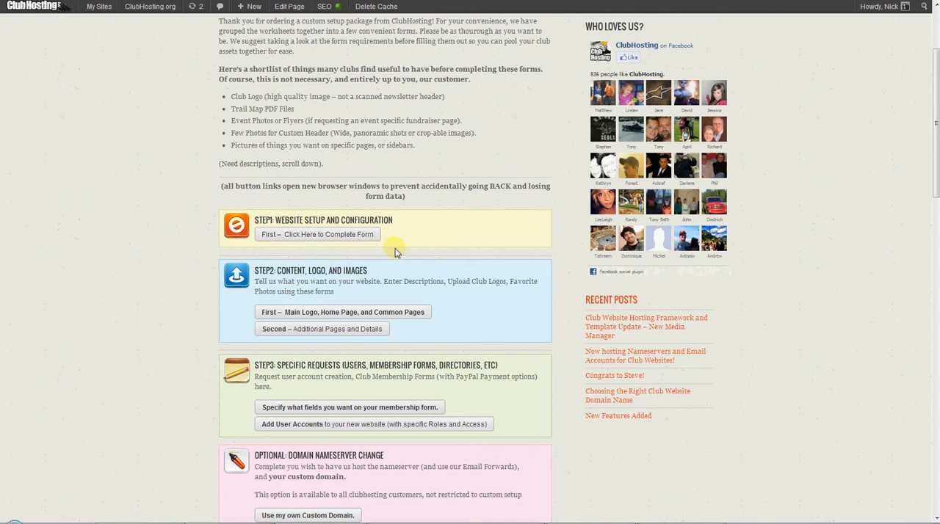
{"action": "mouse_move", "coordinate": [381, 247]}
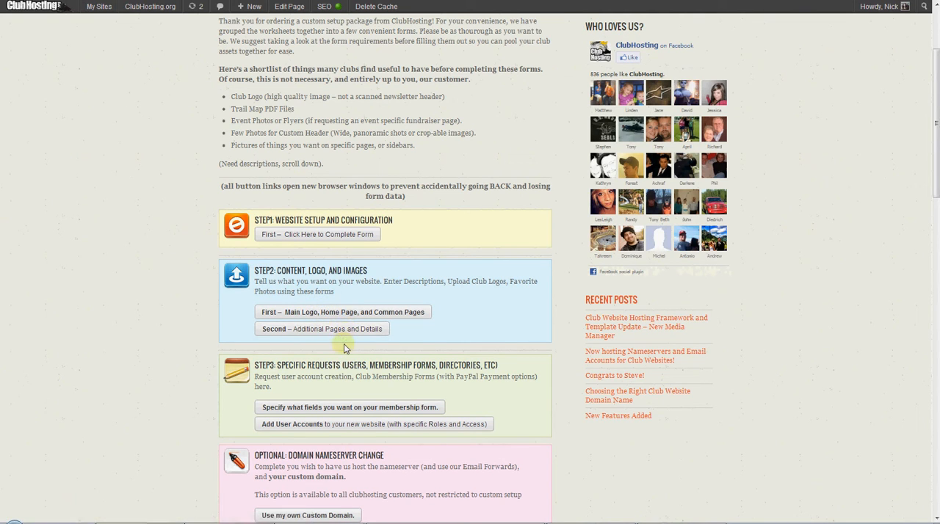
{"action": "mouse_move", "coordinate": [338, 305]}
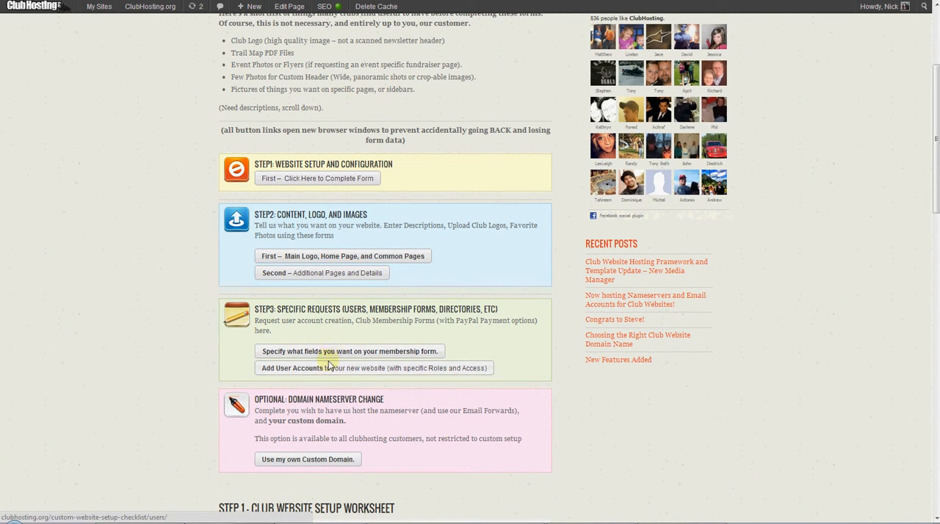
{"action": "mouse_move", "coordinate": [91, 339]}
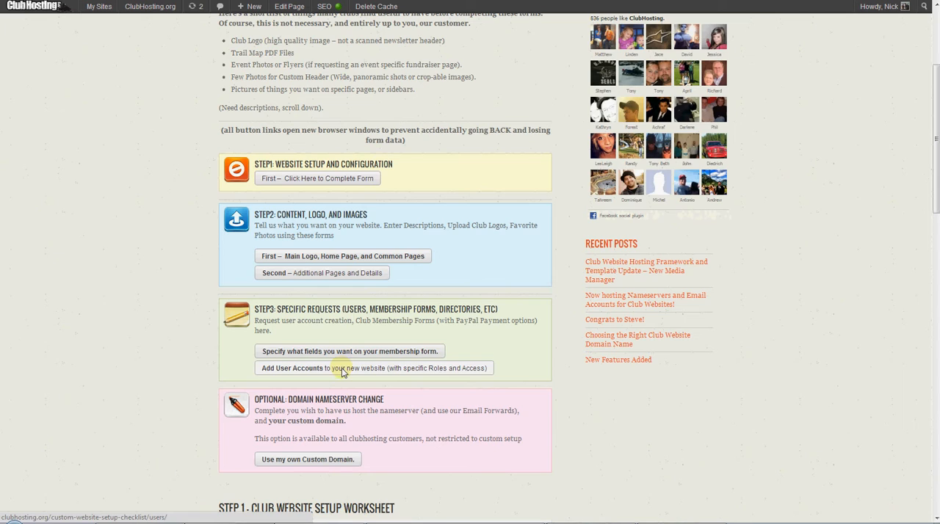
{"action": "mouse_move", "coordinate": [340, 379]}
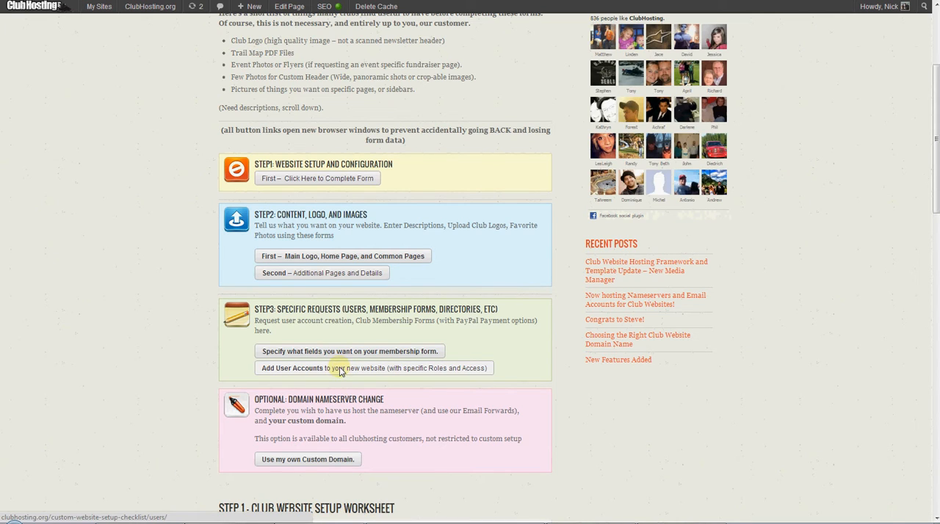
{"action": "mouse_move", "coordinate": [340, 399]}
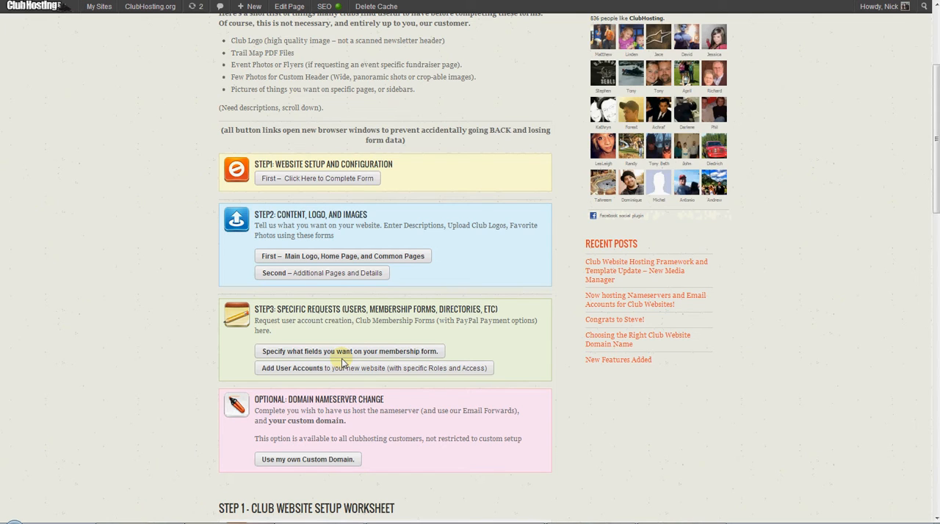
{"action": "mouse_move", "coordinate": [308, 420]}
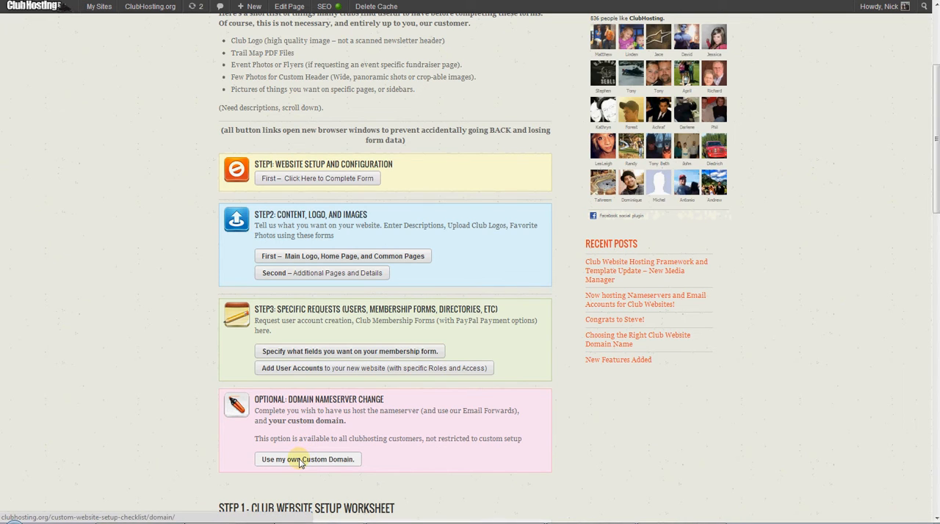
{"action": "mouse_move", "coordinate": [355, 391]}
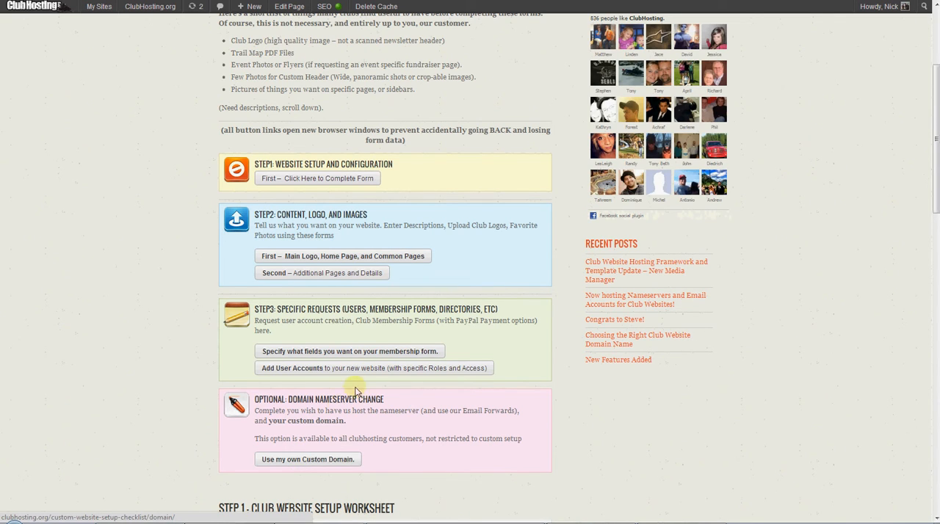
{"action": "mouse_move", "coordinate": [419, 364]}
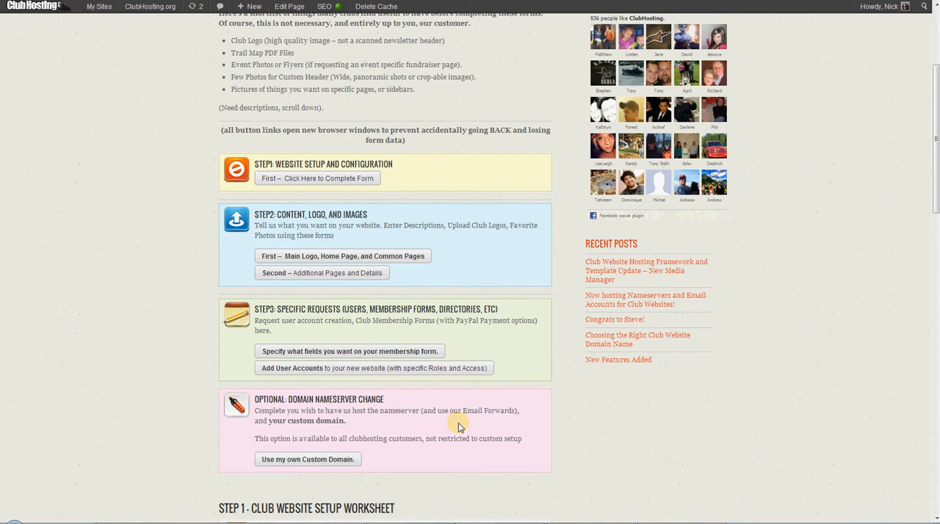
{"action": "mouse_move", "coordinate": [411, 402]}
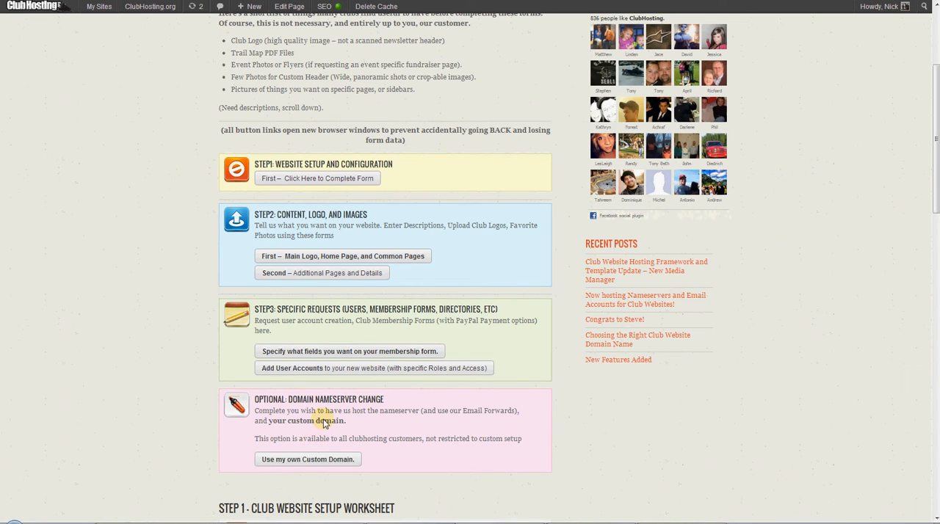
{"action": "mouse_move", "coordinate": [305, 441]}
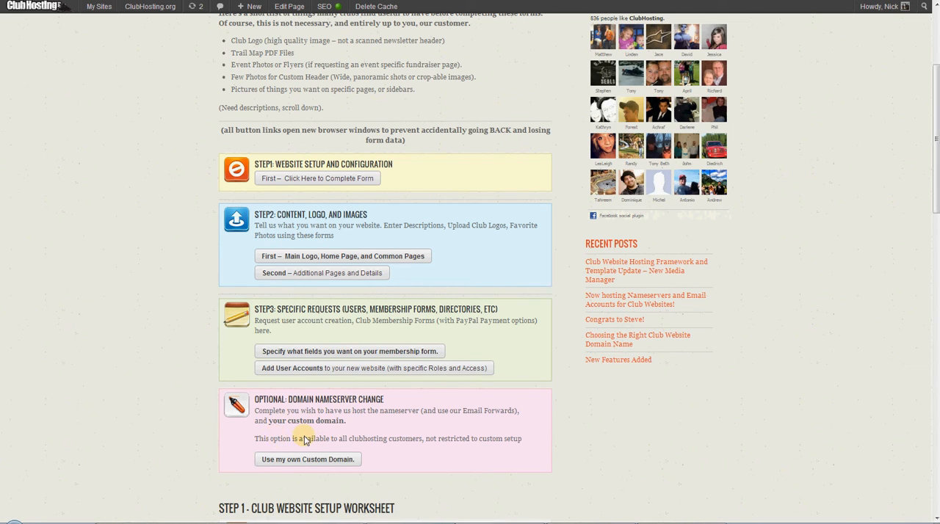
{"action": "mouse_move", "coordinate": [326, 452]}
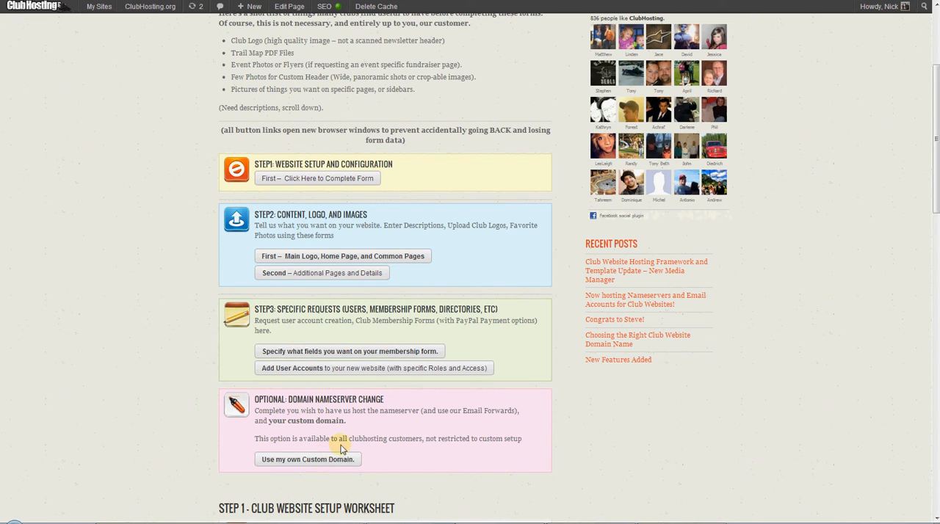
{"action": "mouse_move", "coordinate": [349, 444]}
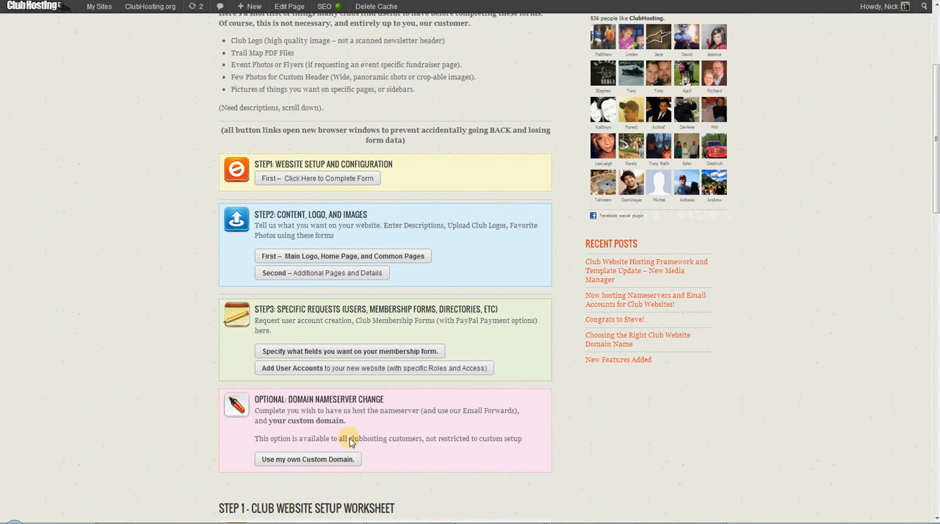
{"action": "mouse_move", "coordinate": [393, 439]}
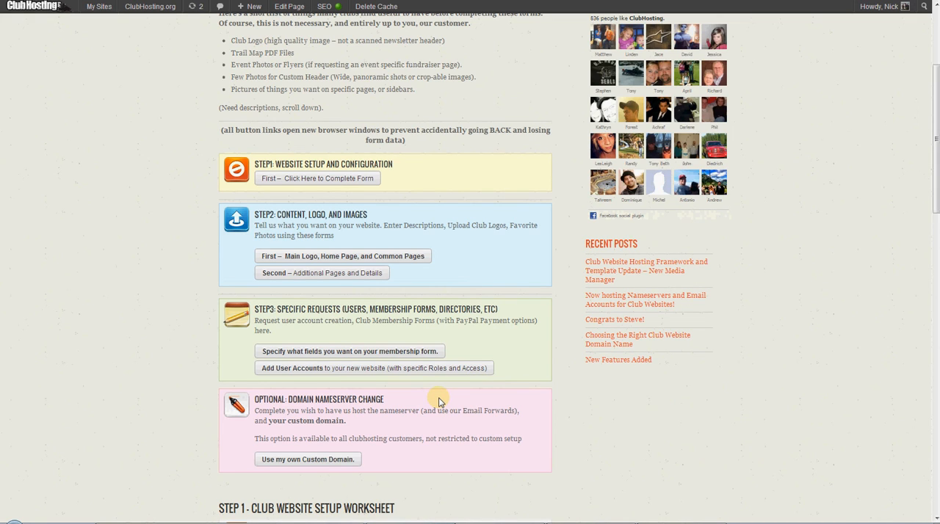
{"action": "mouse_move", "coordinate": [419, 405]}
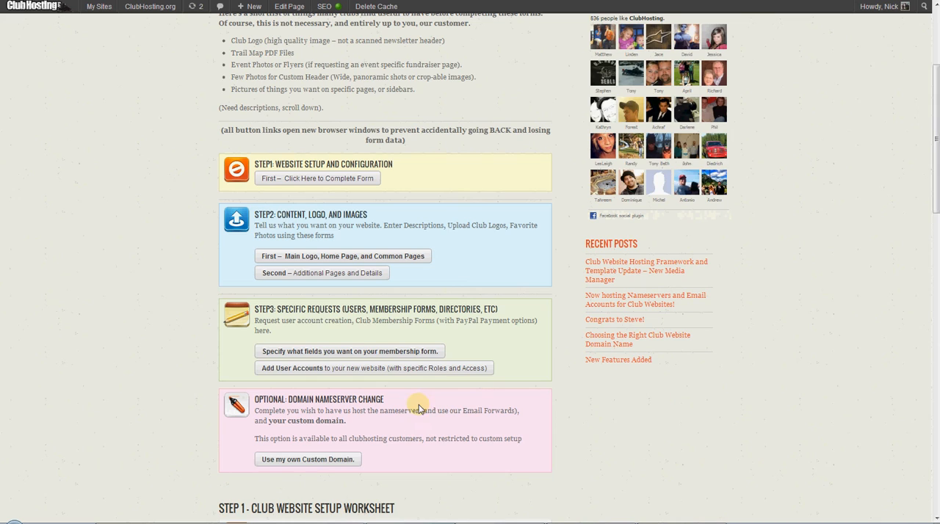
{"action": "mouse_move", "coordinate": [393, 420]}
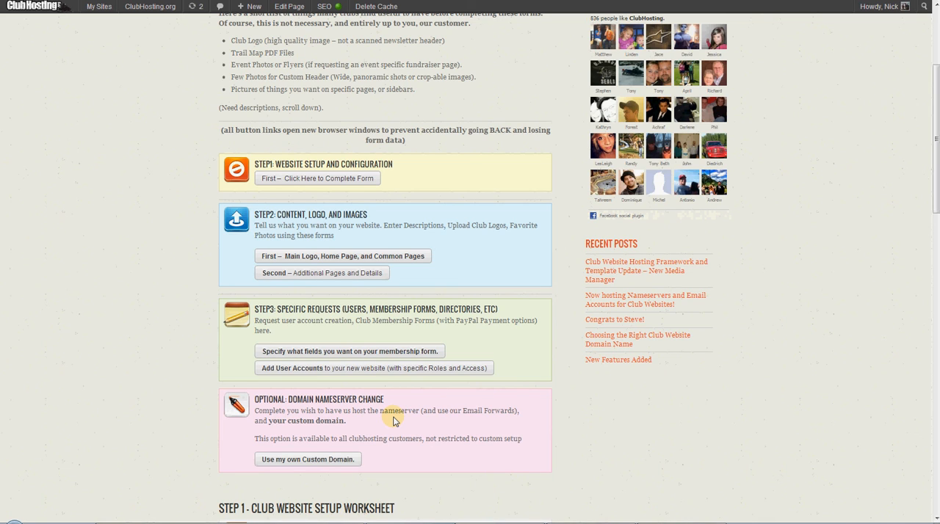
{"action": "mouse_move", "coordinate": [317, 142]}
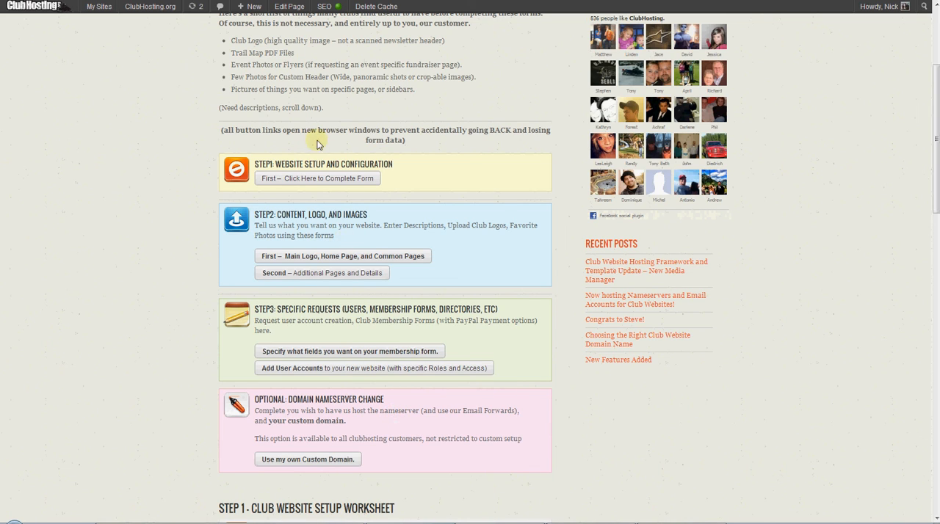
{"action": "mouse_move", "coordinate": [317, 179]}
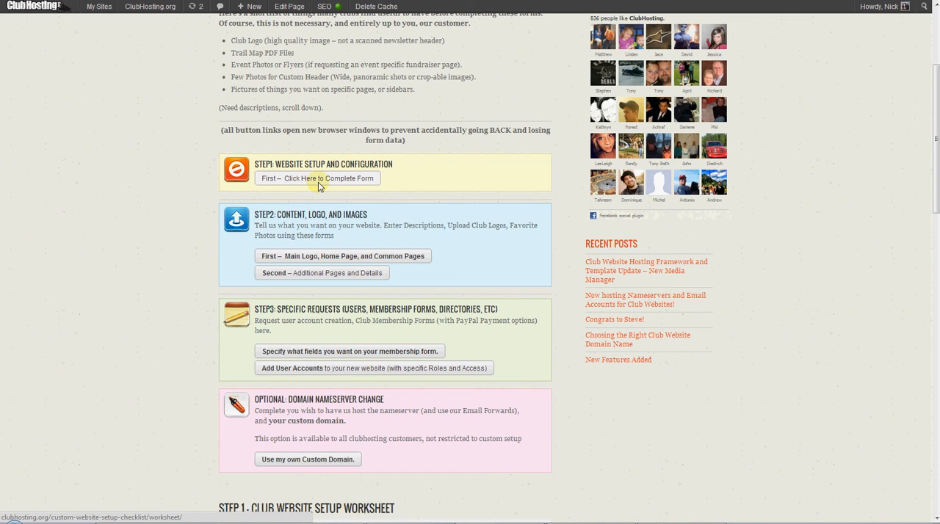
{"action": "mouse_move", "coordinate": [402, 197]}
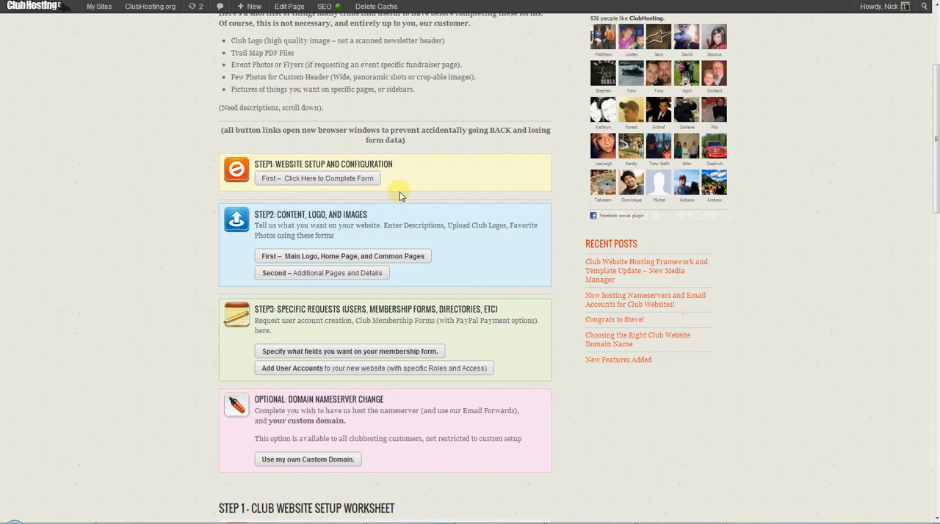
{"action": "mouse_move", "coordinate": [411, 206]}
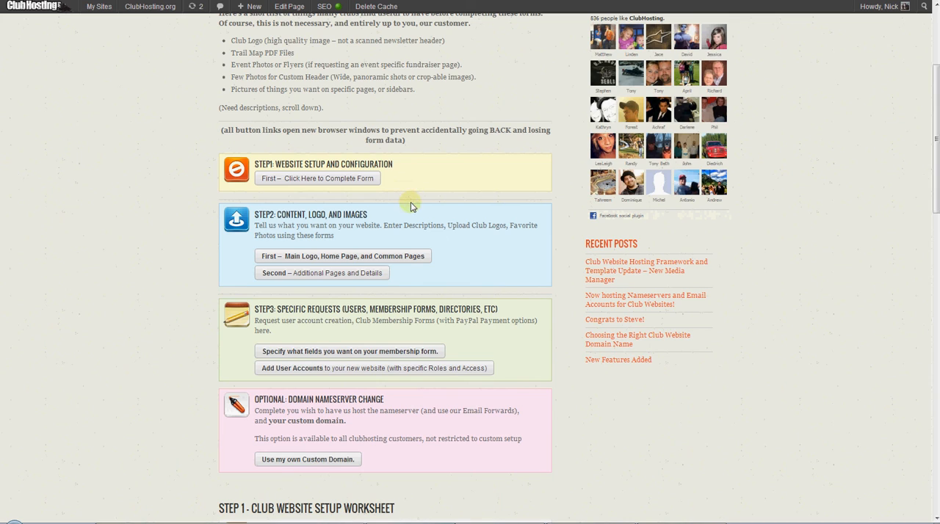